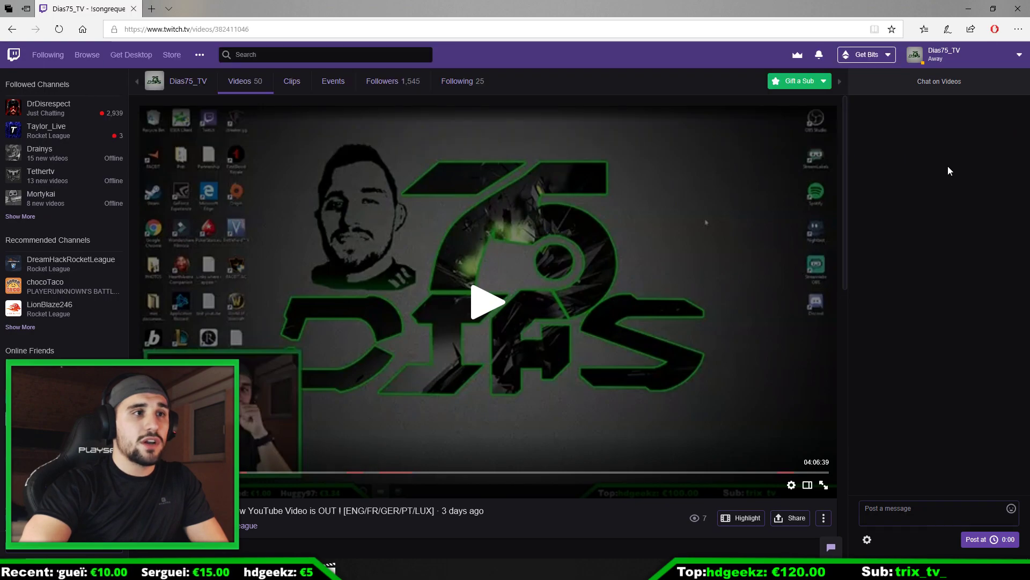
pyautogui.moveTo(490, 105)
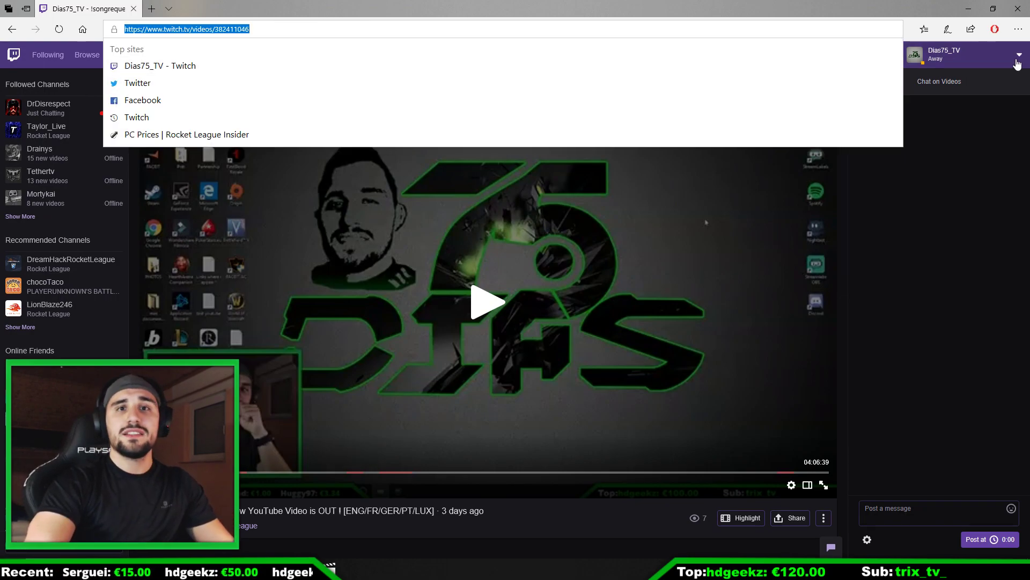
# Go to the Dias75_TV channel page and show its top clips from the past 7 days
pyautogui.click(1017, 64)
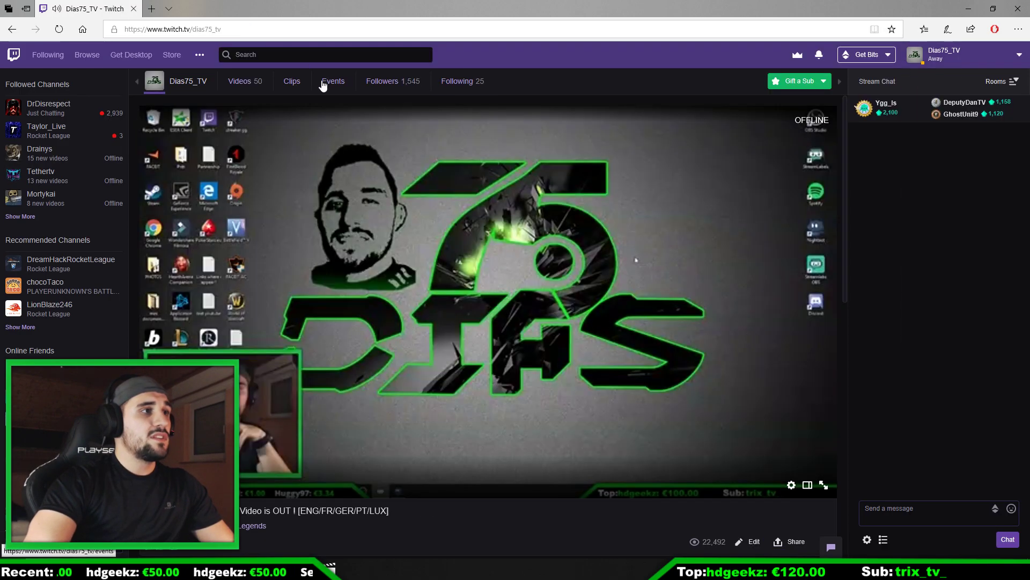
pyautogui.click(290, 81)
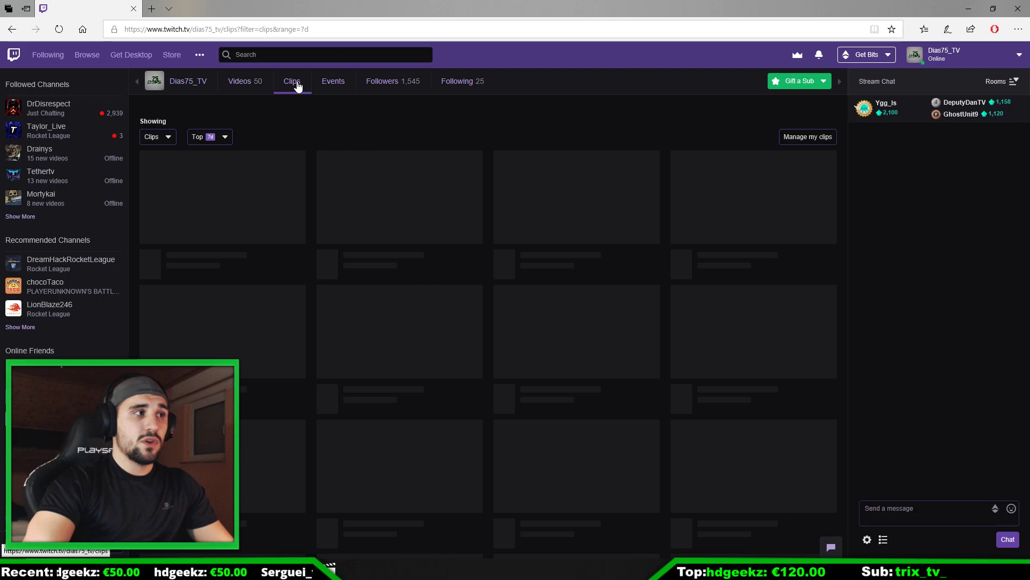
pyautogui.click(292, 81)
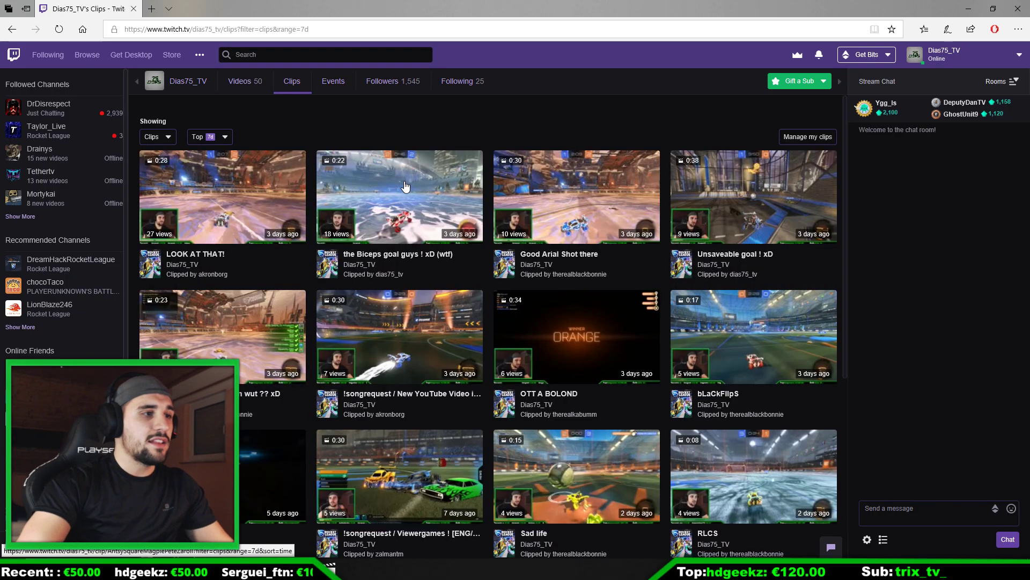
pyautogui.moveTo(692, 204)
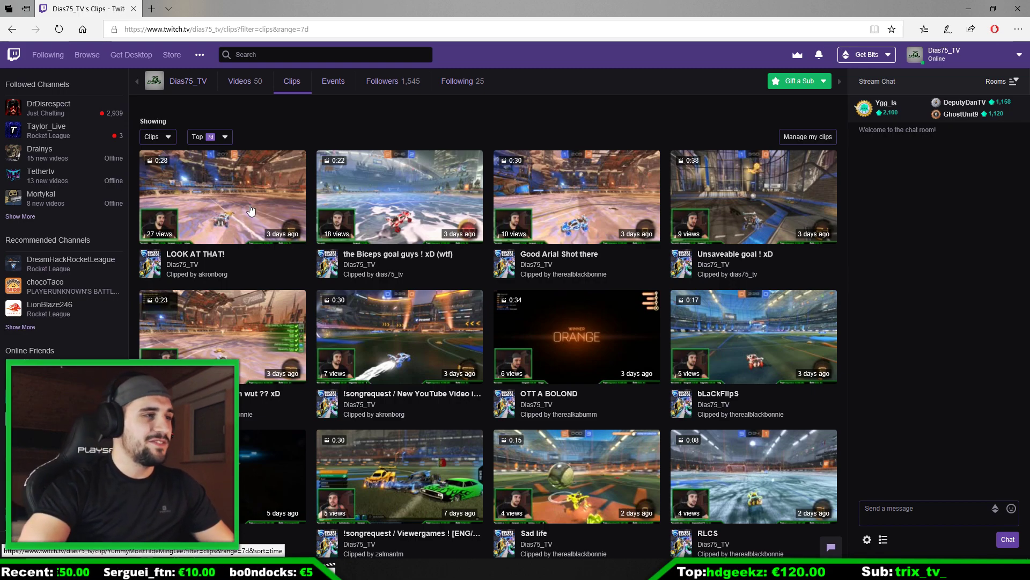
pyautogui.moveTo(237, 203)
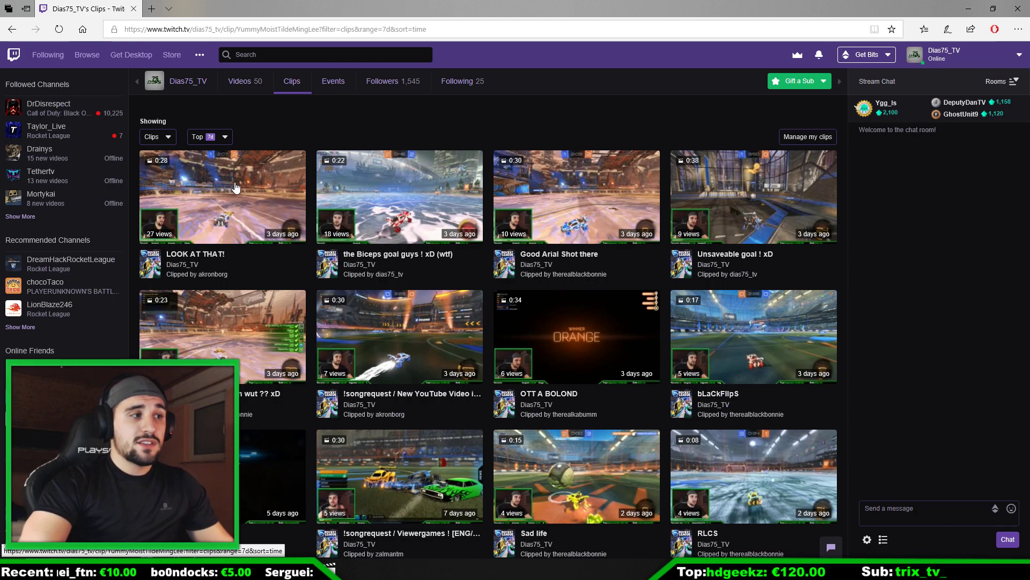
# Download the LOOK AT THAT! clip's video file via its Share options
pyautogui.click(221, 196)
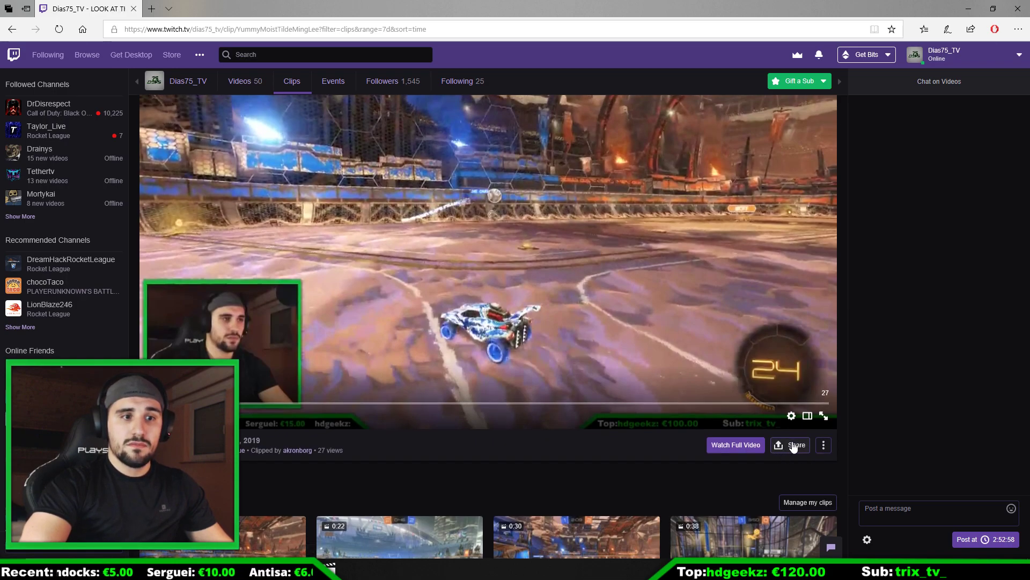
pyautogui.click(791, 445)
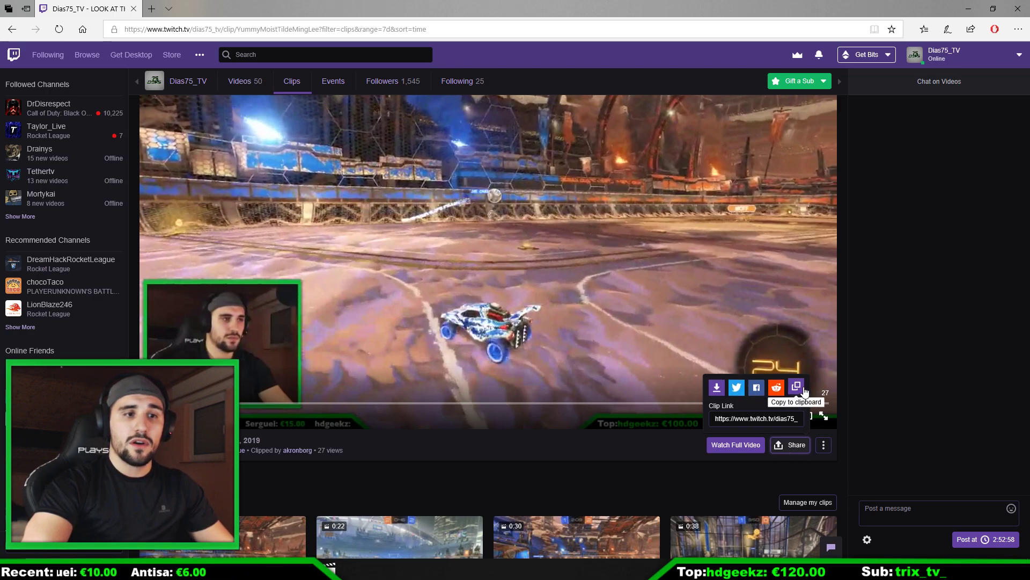
pyautogui.moveTo(716, 388)
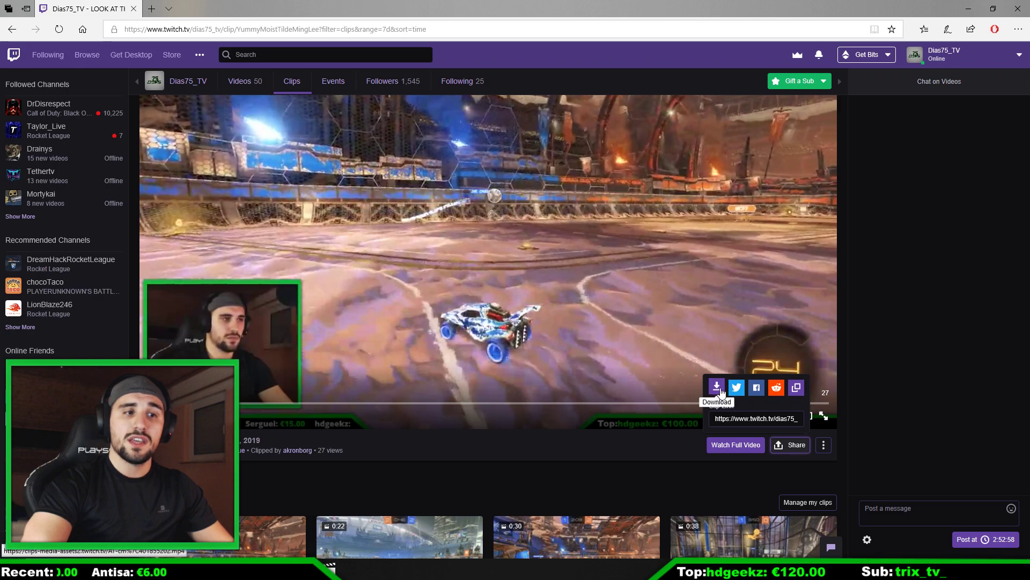
pyautogui.click(716, 387)
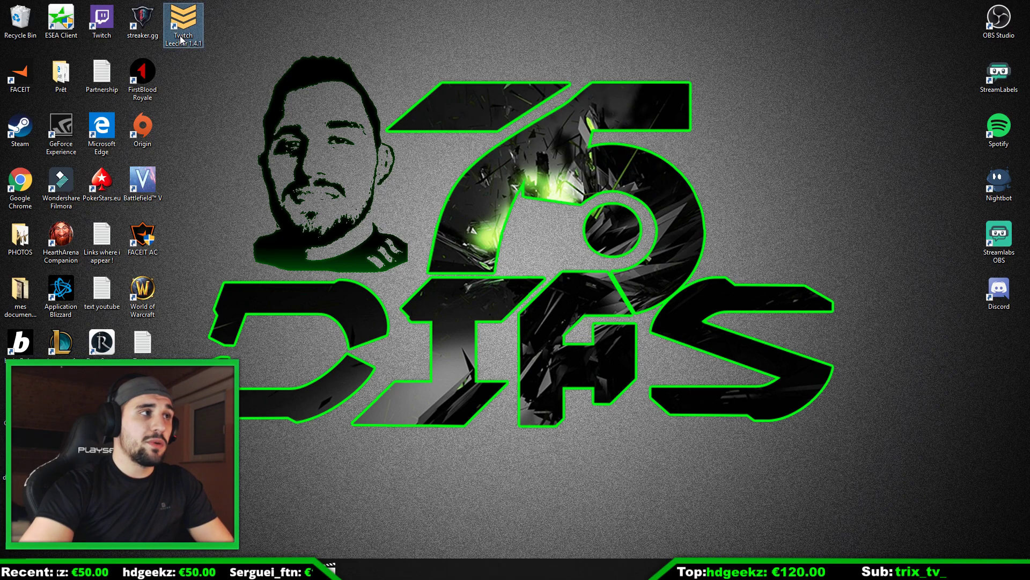
# Launch Twitch Leecher and set its broadcast search to look up videos by URL
pyautogui.doubleClick(182, 20)
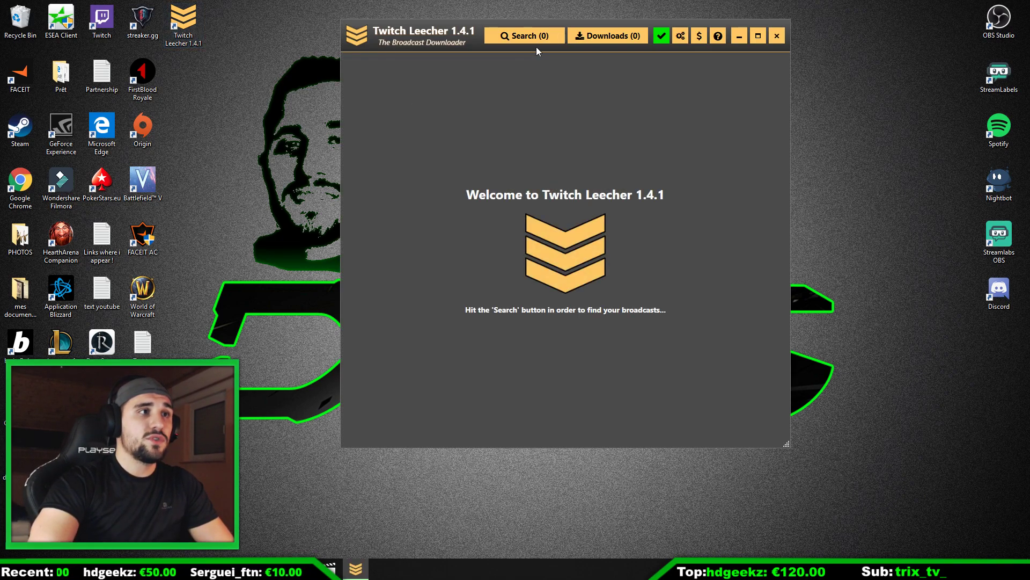
pyautogui.click(525, 35)
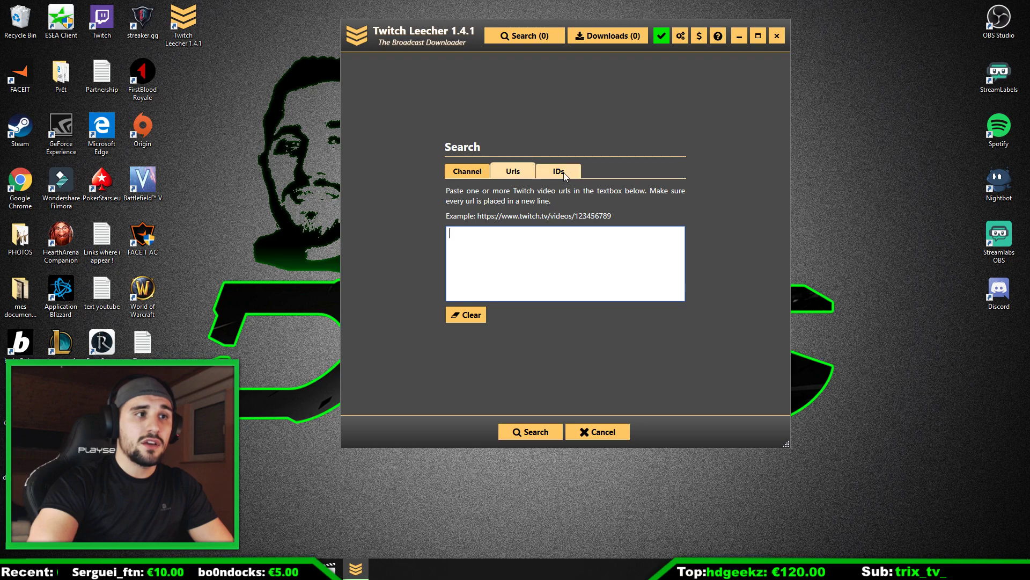
pyautogui.click(558, 171)
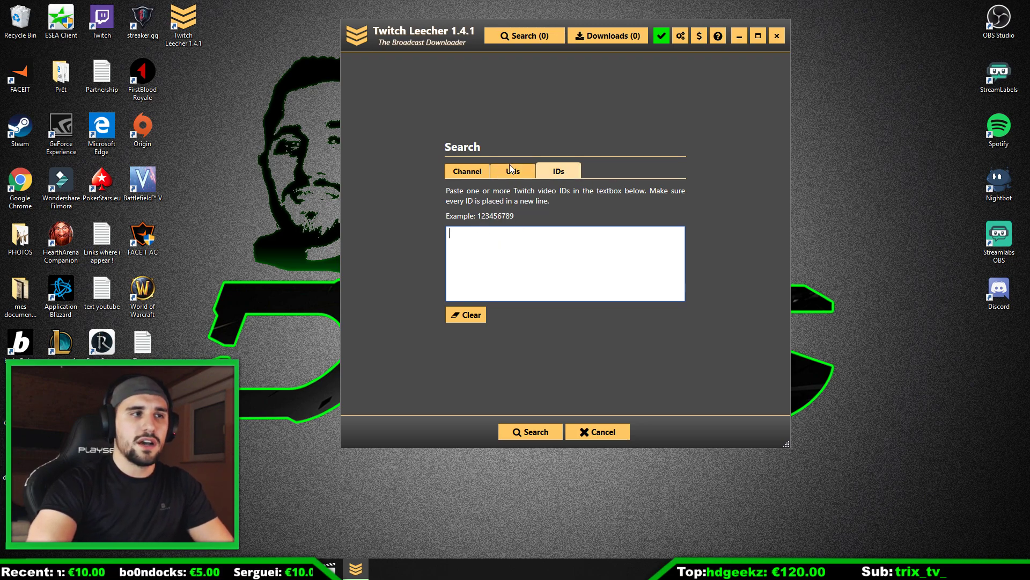
pyautogui.click(512, 170)
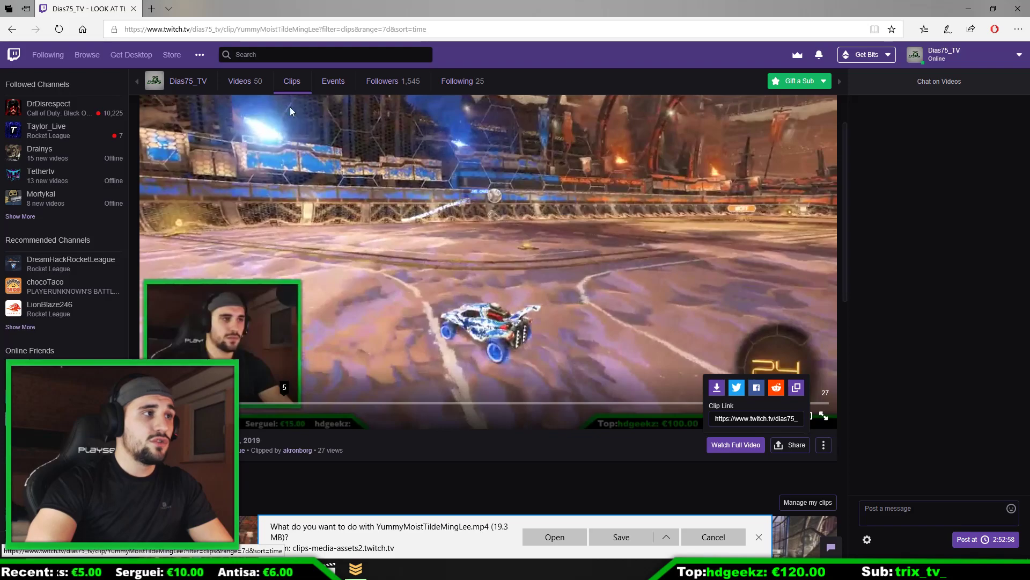
# From the channel's Videos list, open the 4:06:40 Rocket League broadcast
pyautogui.click(239, 80)
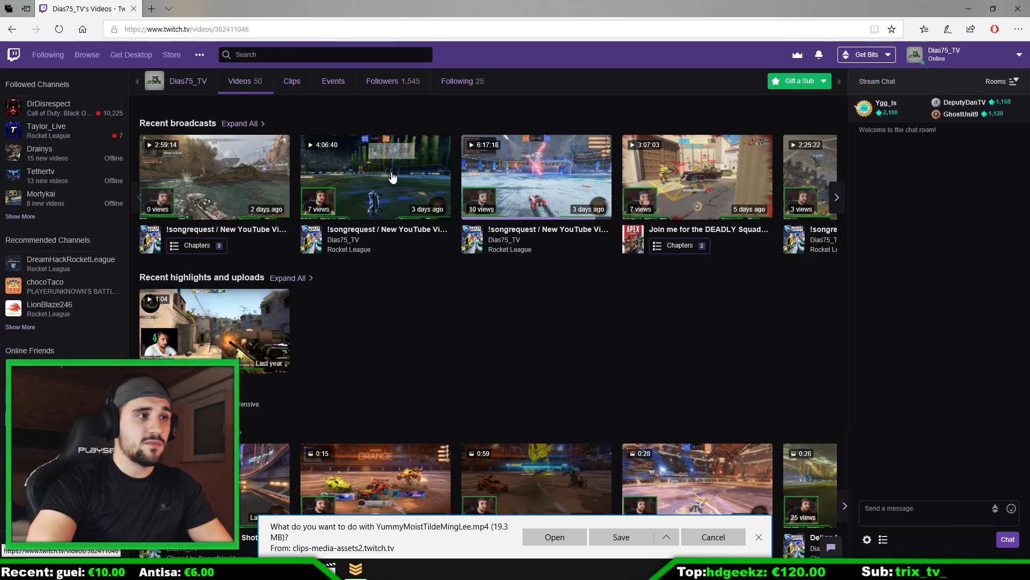
pyautogui.click(375, 176)
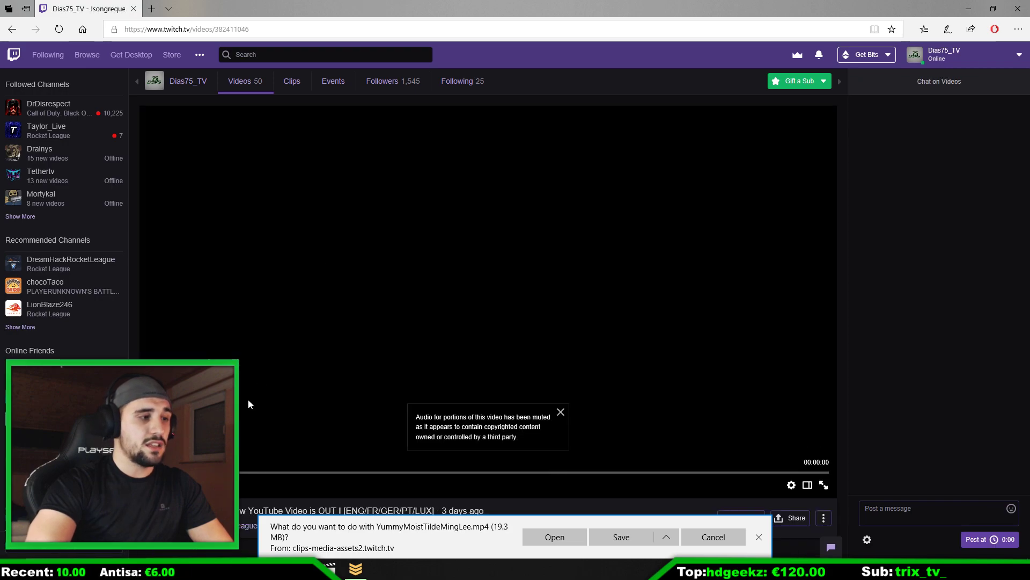
pyautogui.click(183, 29)
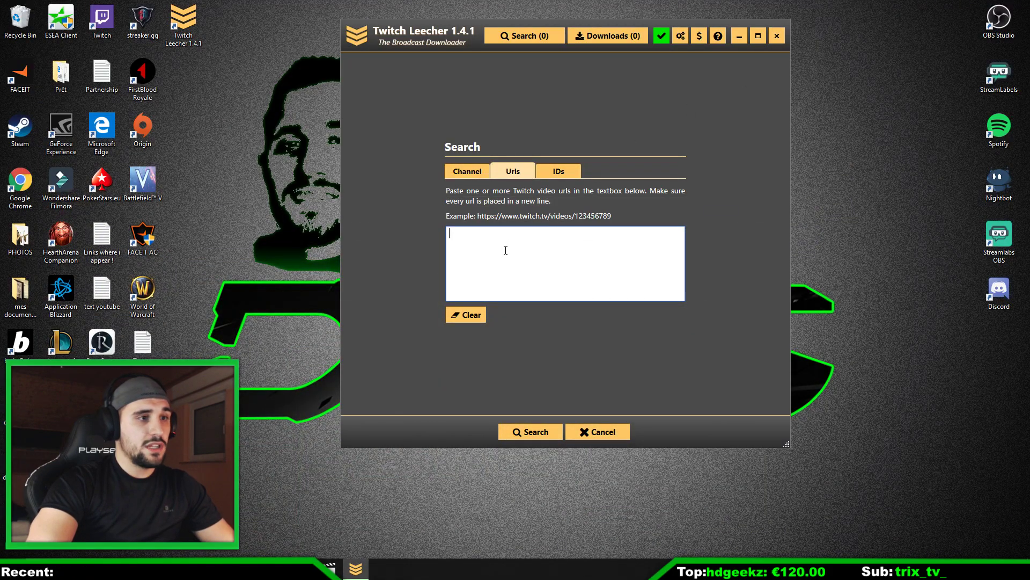
pyautogui.write('https://www.twitch.tv/videos/382411046')
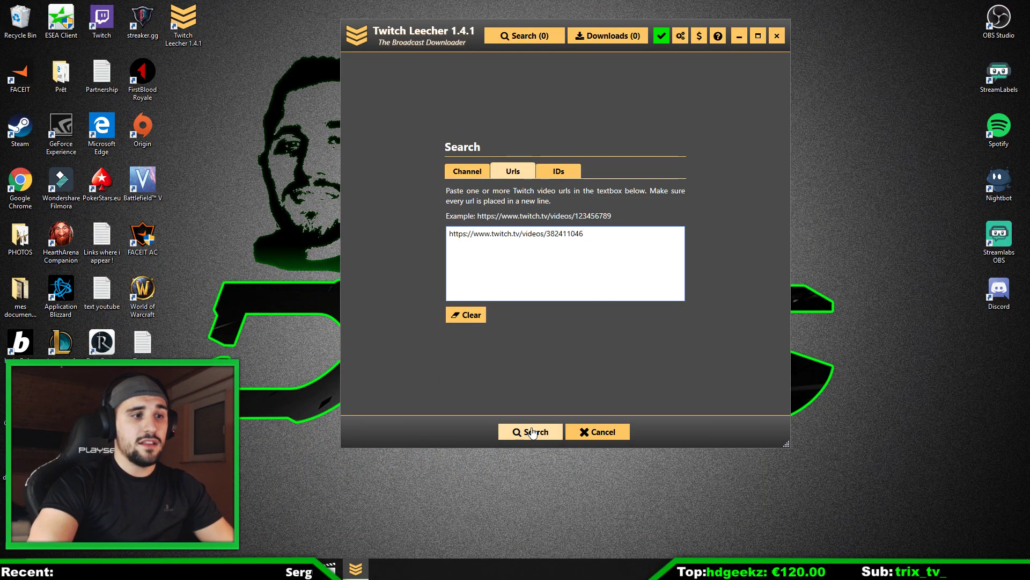
pyautogui.click(529, 432)
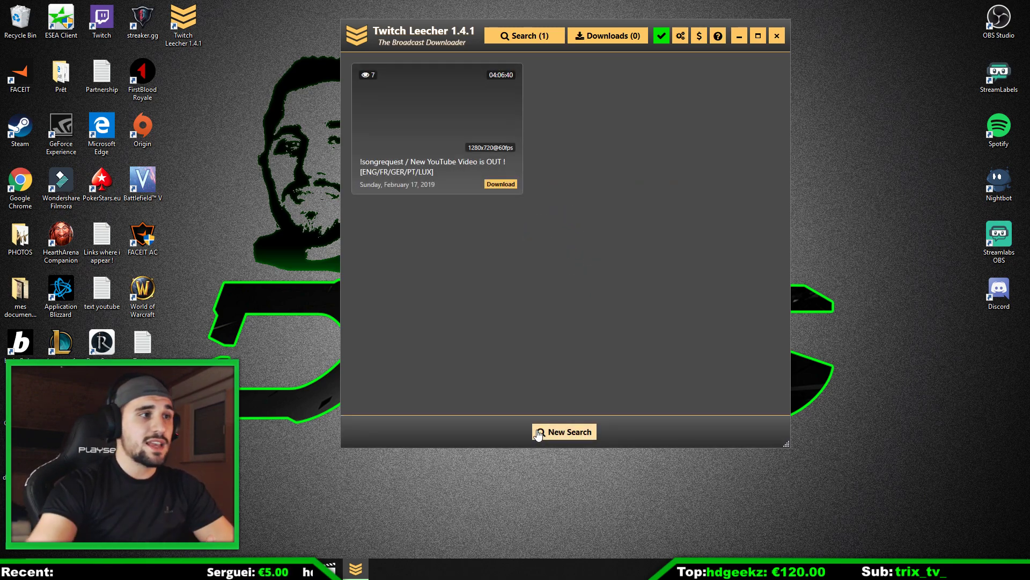
pyautogui.moveTo(457, 157)
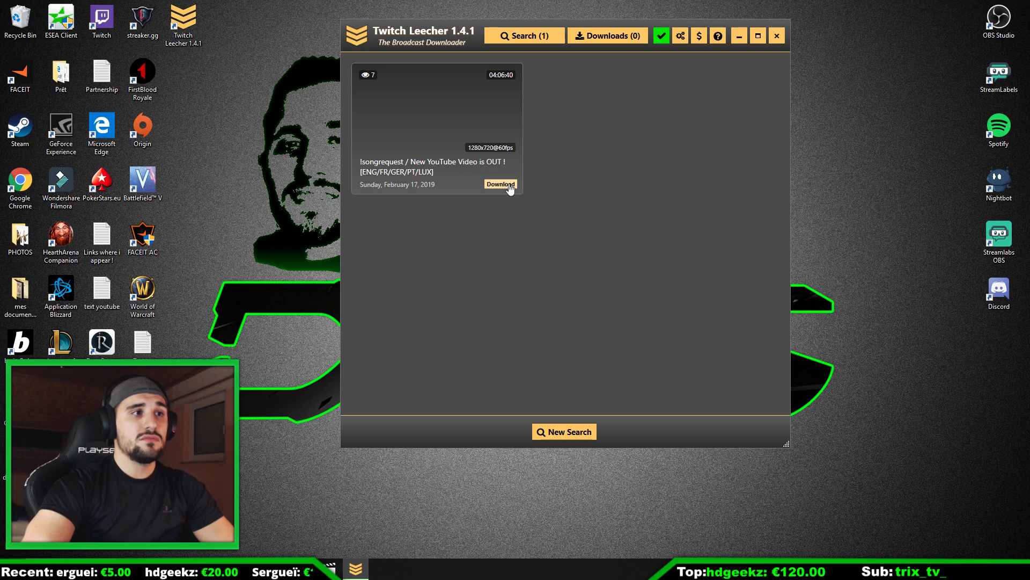
# Bring up the Download Video dialog for the found 4:06:40 broadcast and review its quality and folder settings
pyautogui.click(500, 183)
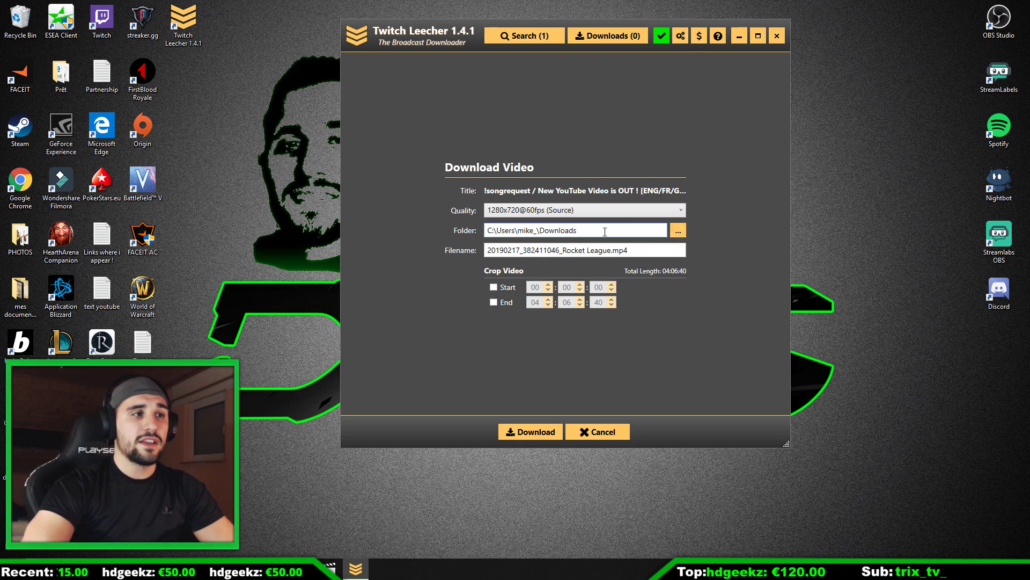
pyautogui.click(677, 229)
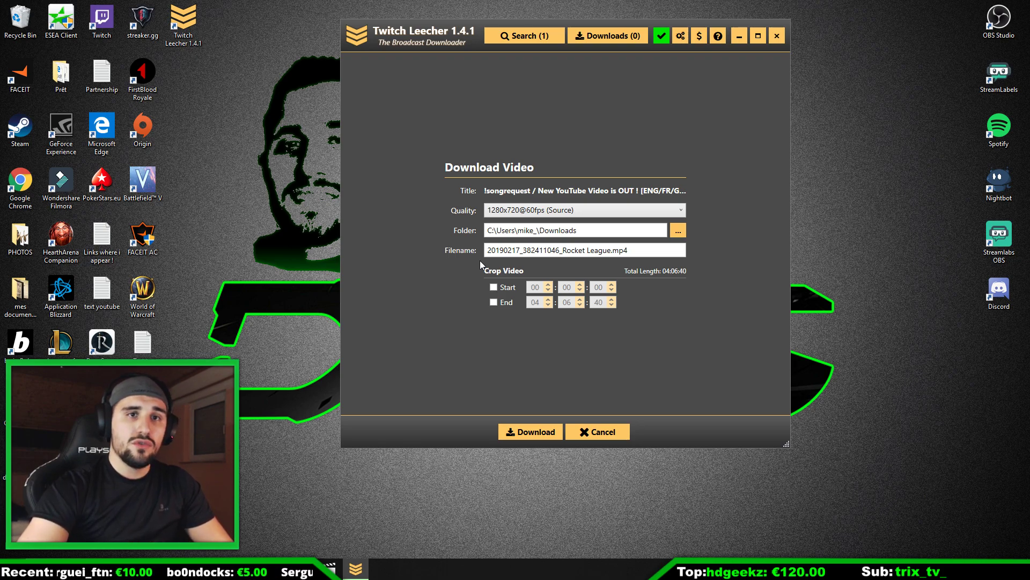
pyautogui.click(583, 250)
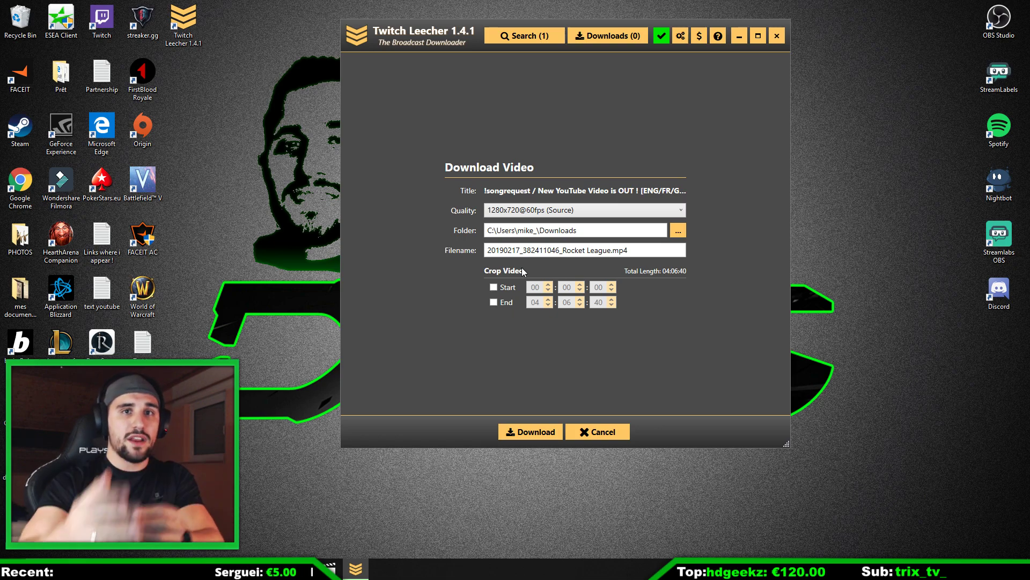
# Enable cropping with start time 02:10:15 and end time 02:50:40
pyautogui.click(493, 288)
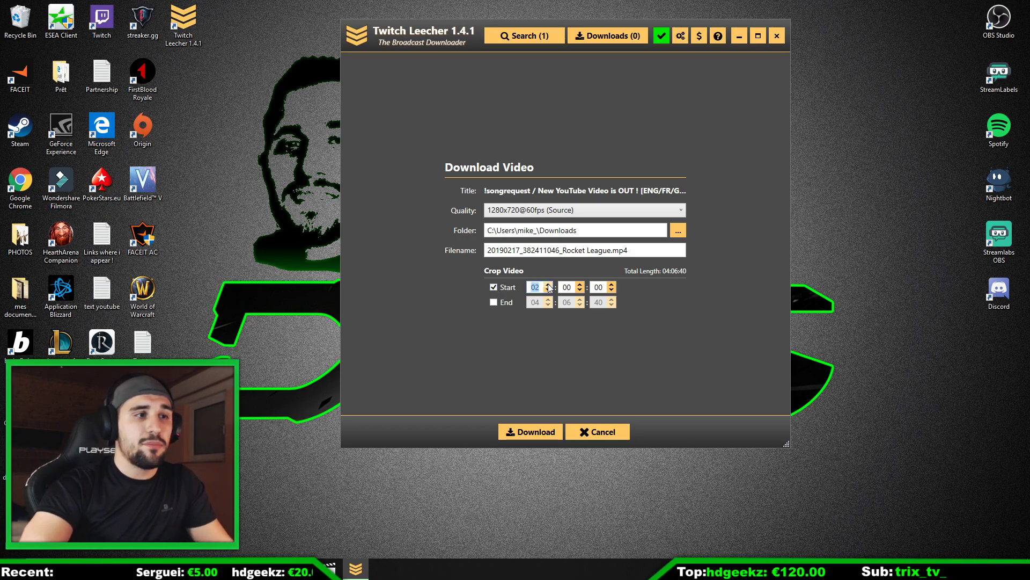
pyautogui.click(579, 283)
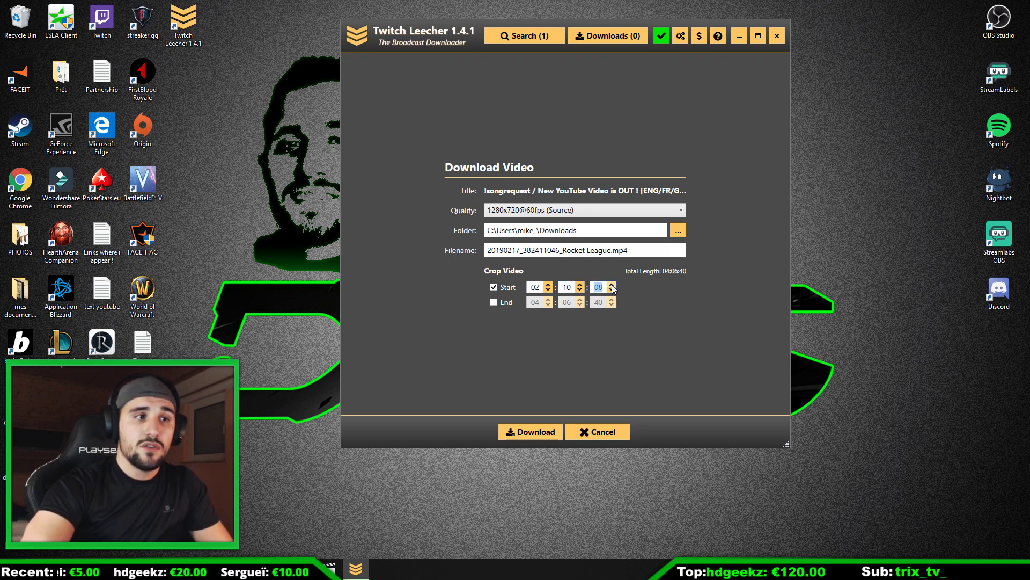
pyautogui.click(611, 284)
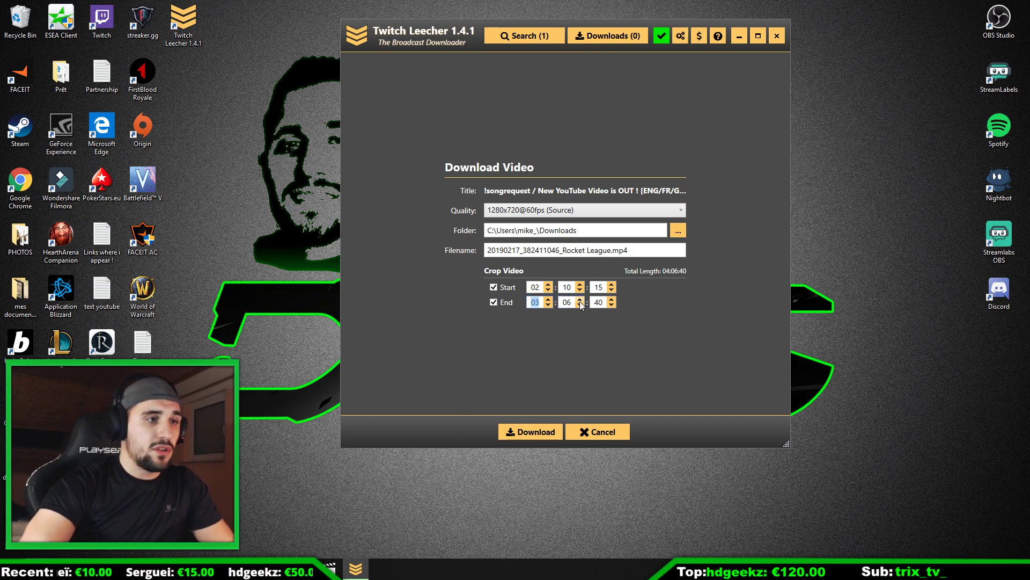
pyautogui.click(580, 305)
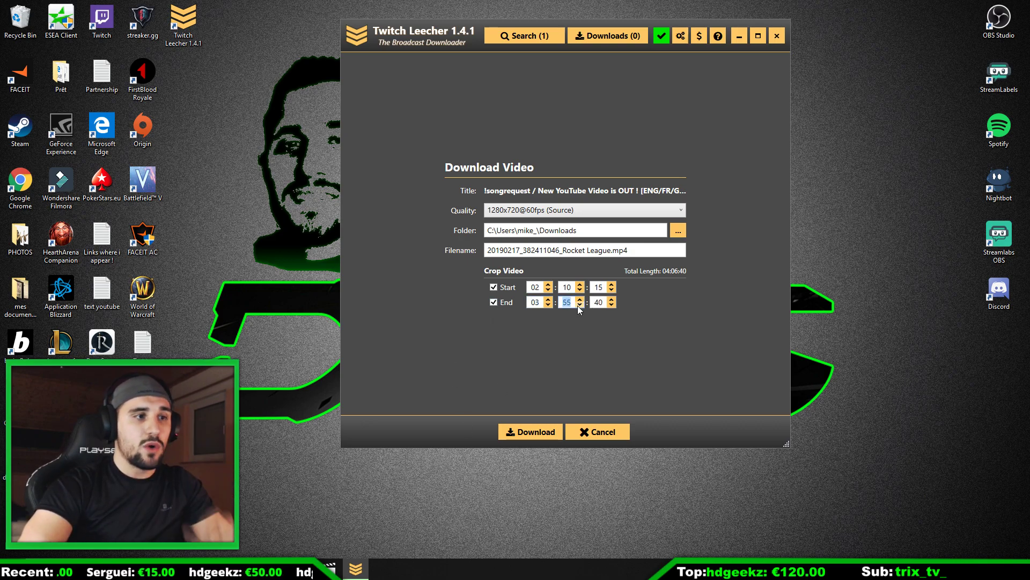
pyautogui.click(548, 305)
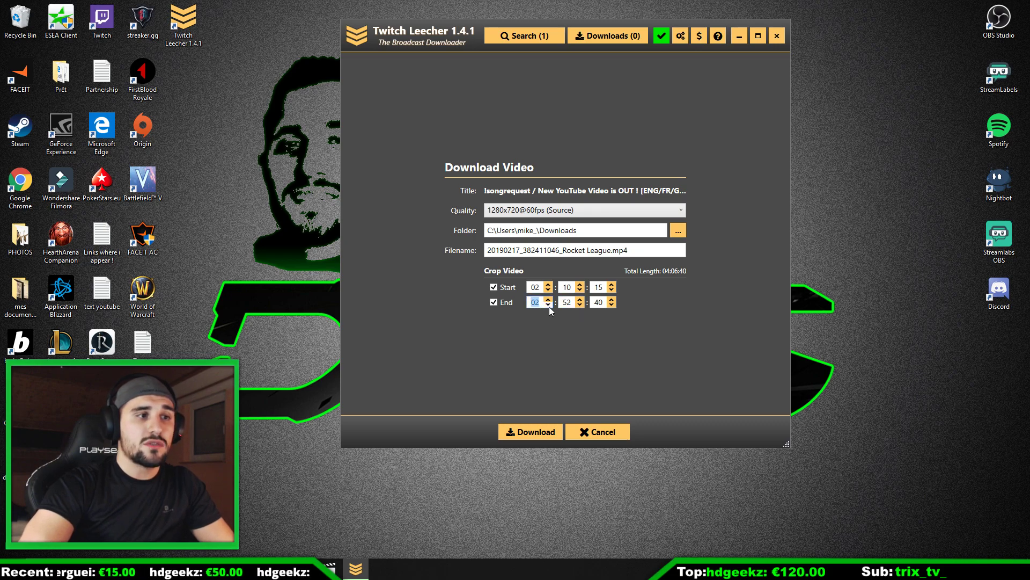
pyautogui.click(580, 304)
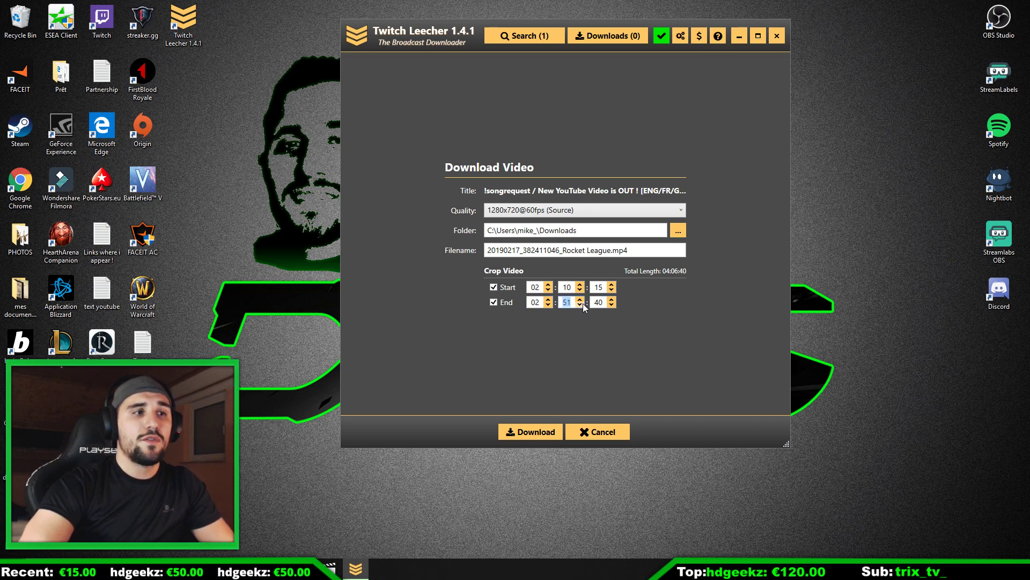
pyautogui.click(579, 305)
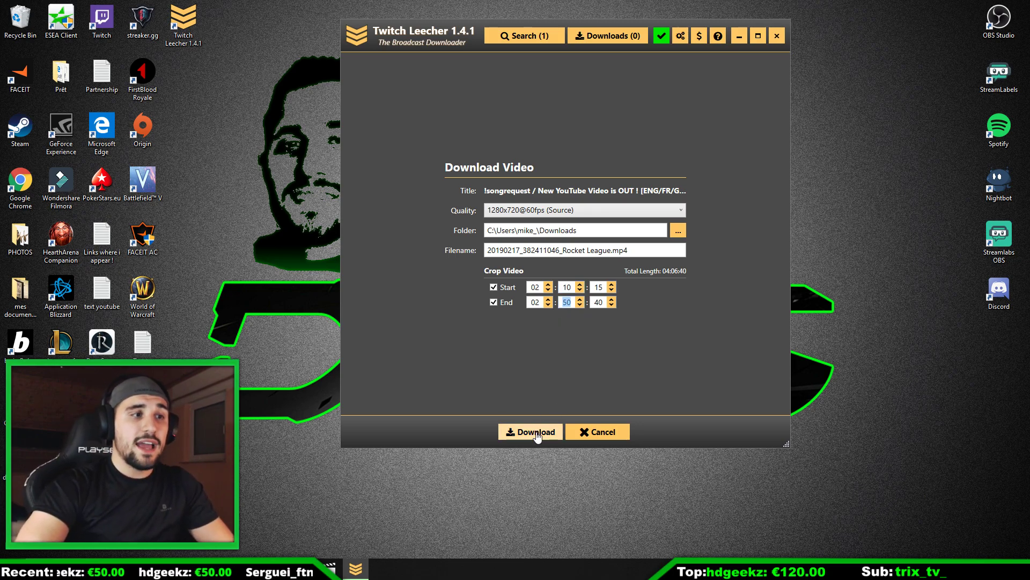
# Queue the cropped 02:10:15–02:50:40 broadcast segment for download
pyautogui.click(530, 432)
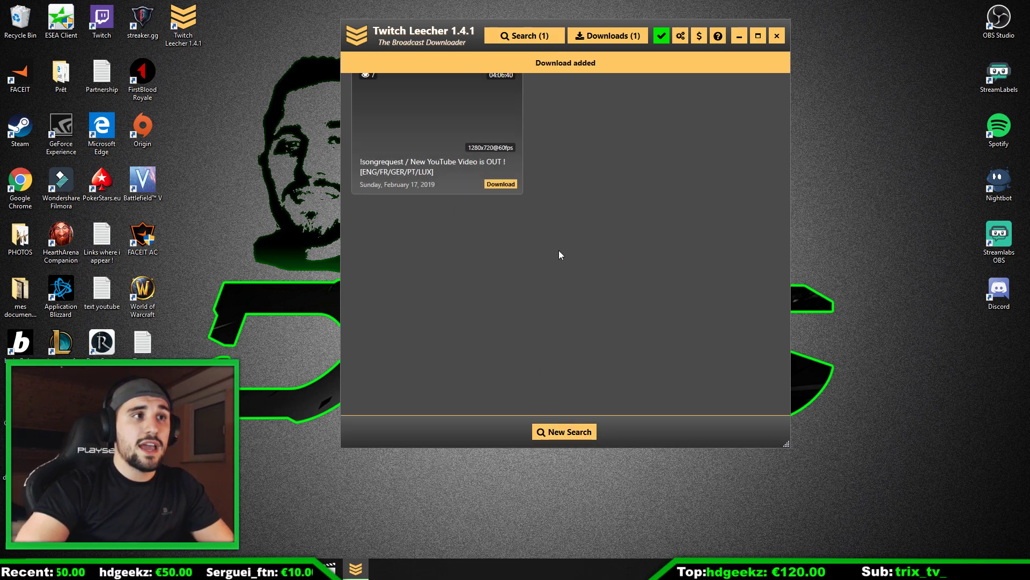
pyautogui.click(500, 183)
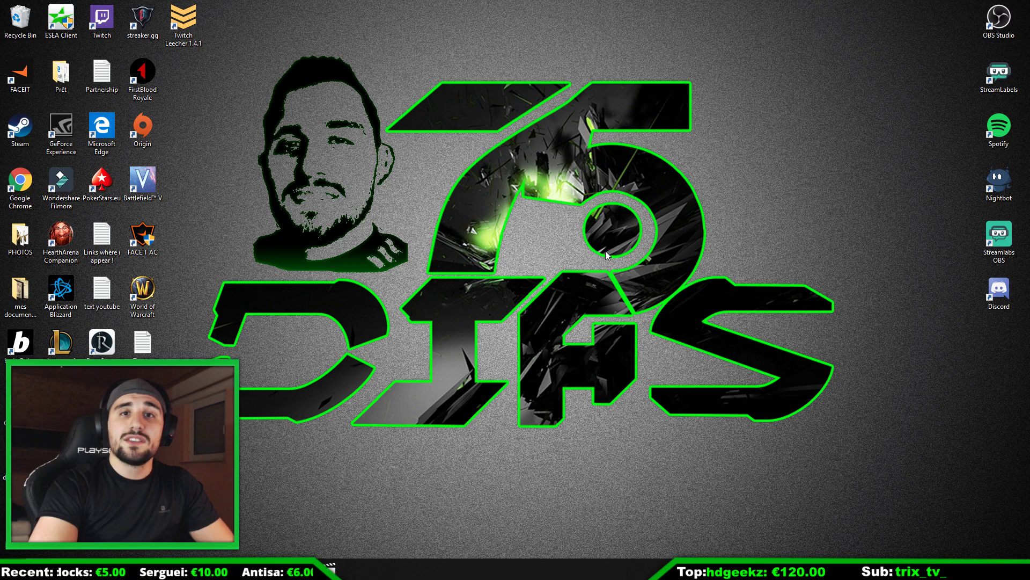
pyautogui.moveTo(616, 255)
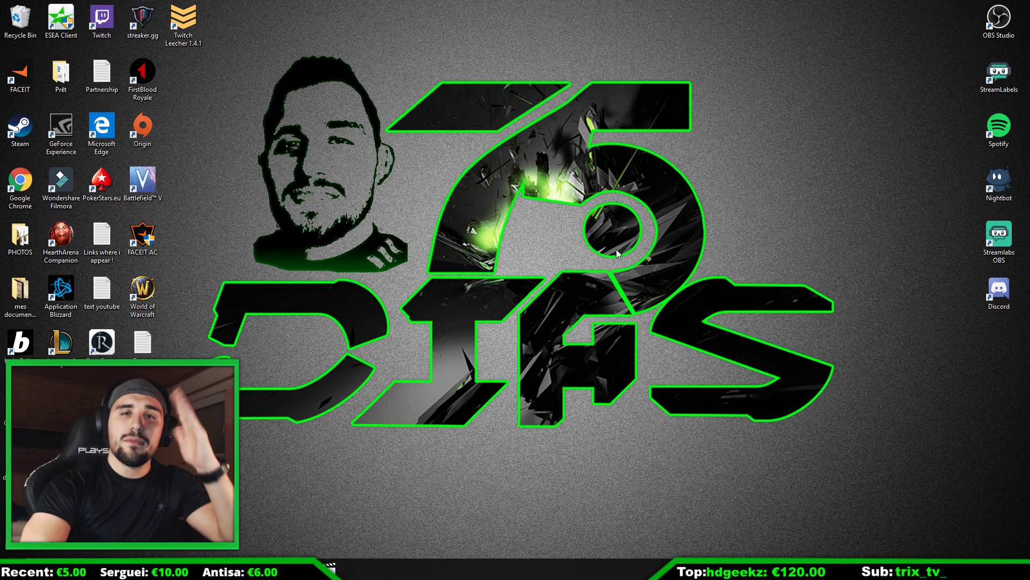